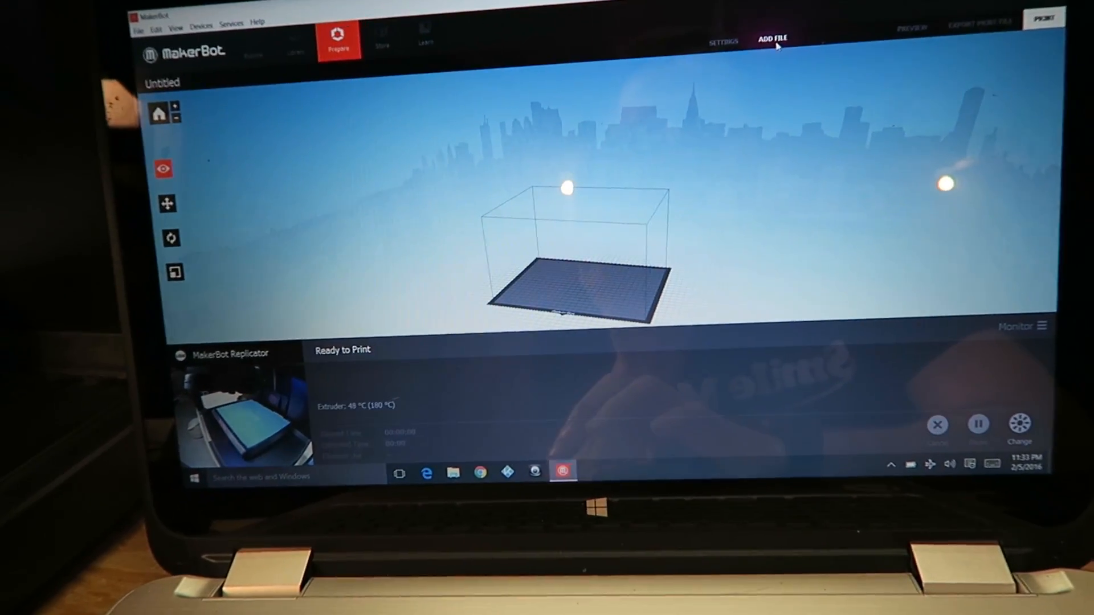
Import BUG A LASER ADAPTER.STL from the Desktop onto the Replicator build plate
click(770, 38)
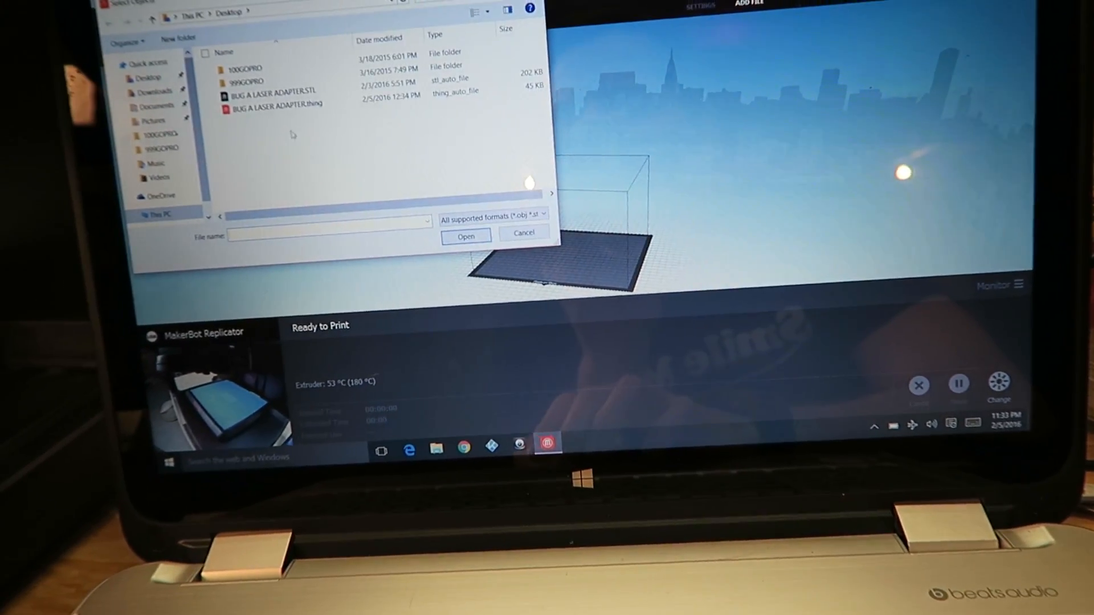
click(273, 90)
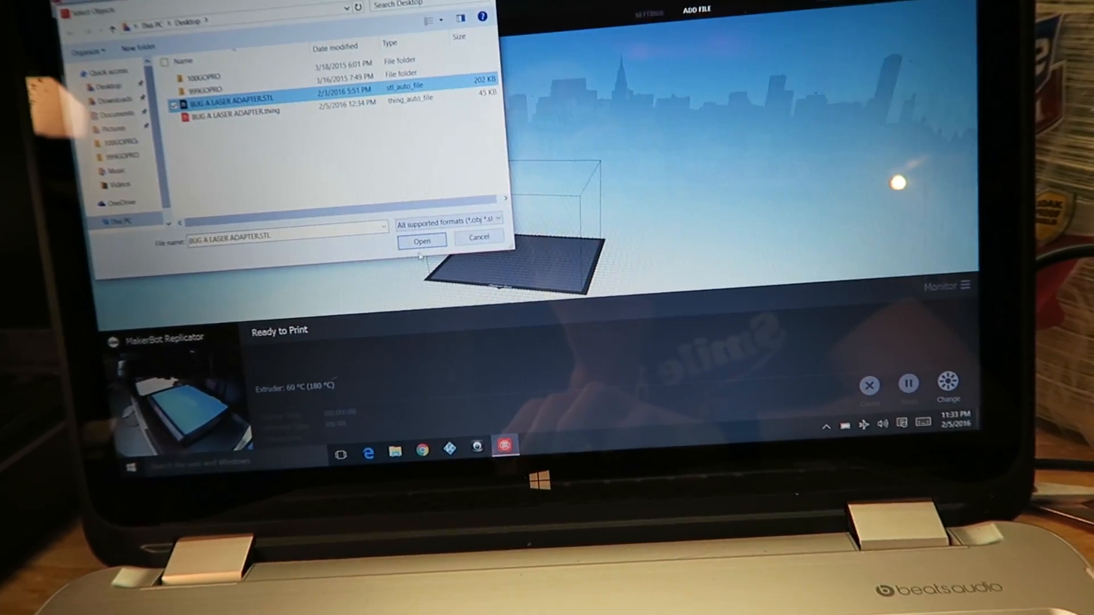
click(422, 240)
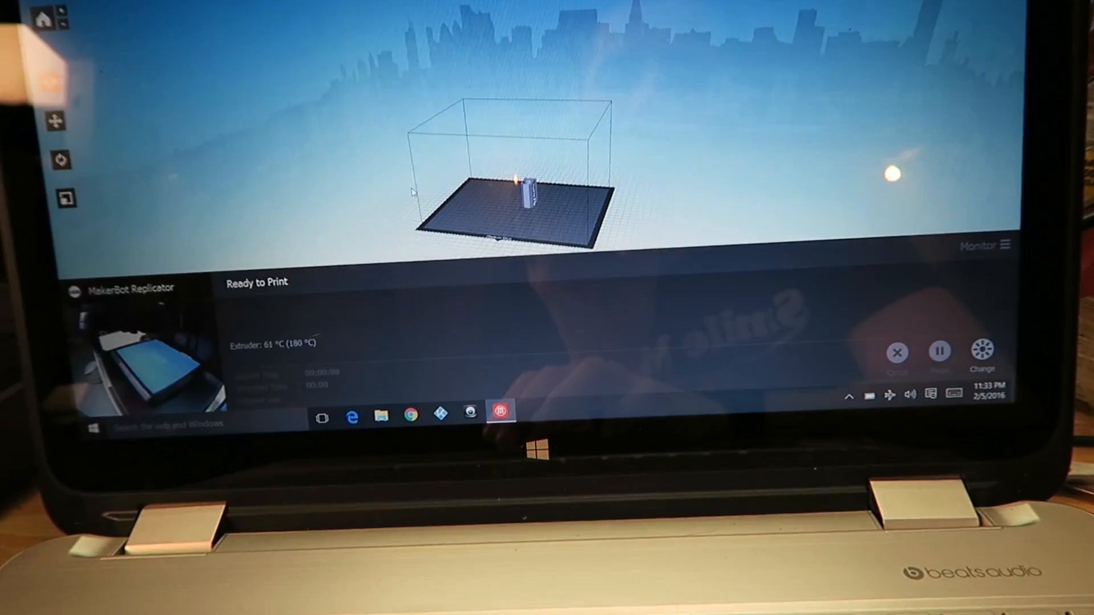